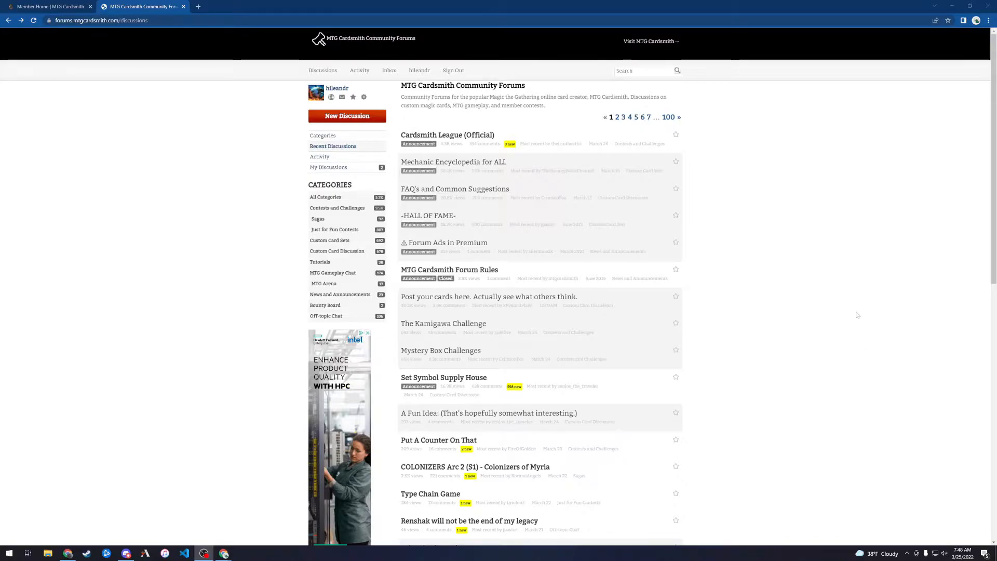
{"action": "mouse_move", "coordinate": [840, 315]}
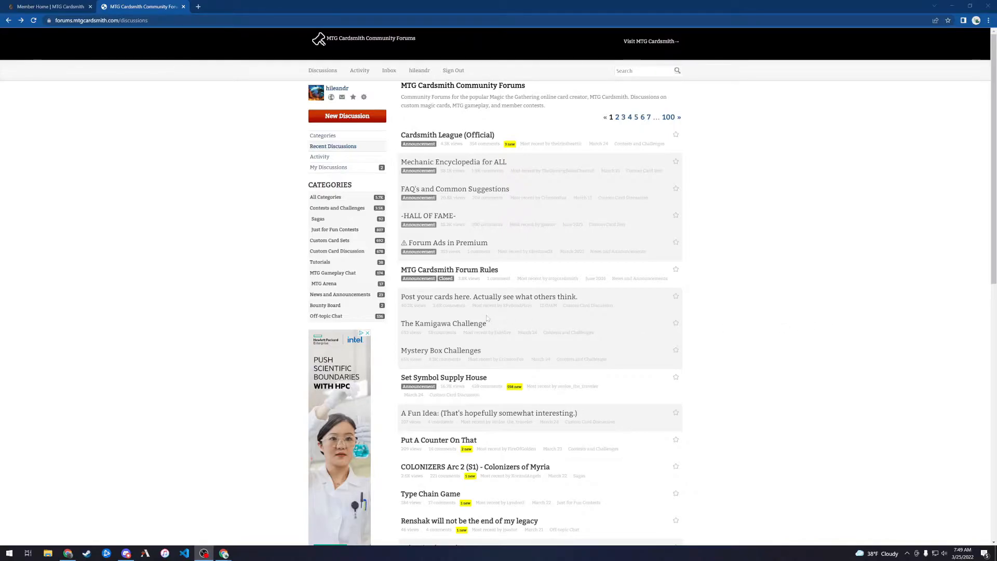
{"action": "mouse_move", "coordinate": [521, 305]}
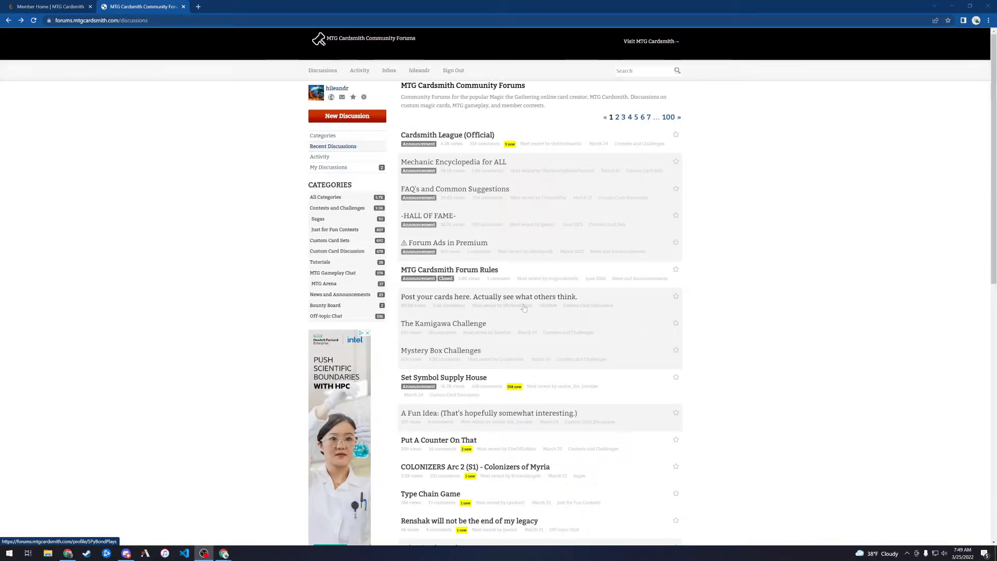
{"action": "mouse_move", "coordinate": [488, 297]}
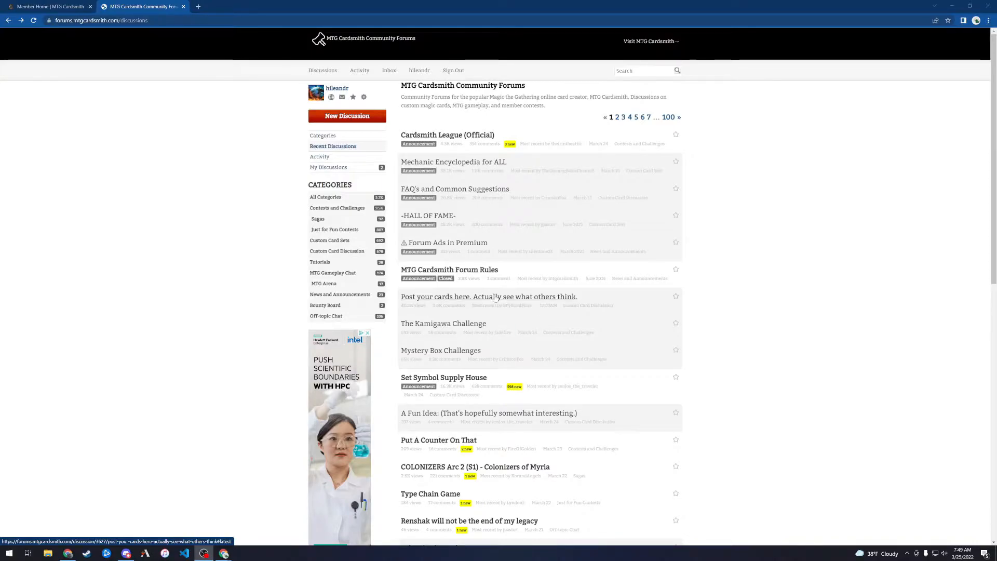
{"action": "mouse_move", "coordinate": [501, 299]}
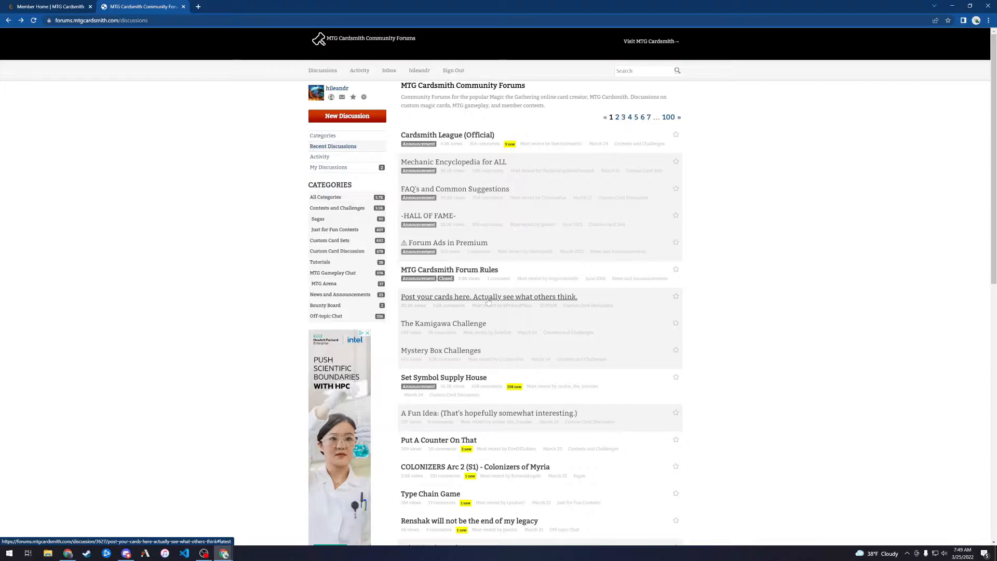
{"action": "mouse_move", "coordinate": [490, 300]}
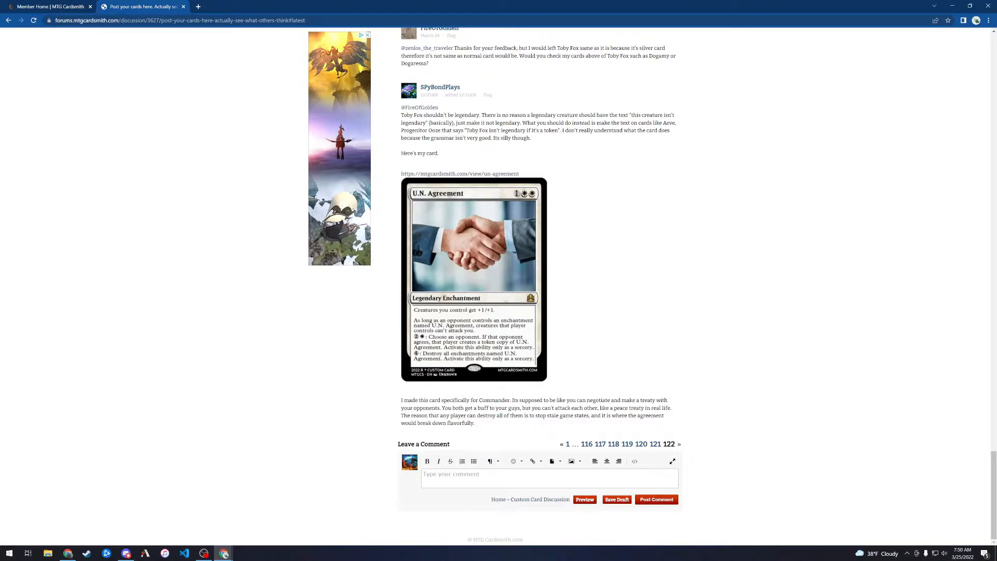
Drag across the latest post to read the U.N. Agreement card and its Commander explanation.
{"action": "left_click_drag", "start_coordinate": [400, 400], "coordinate": [520, 399]}
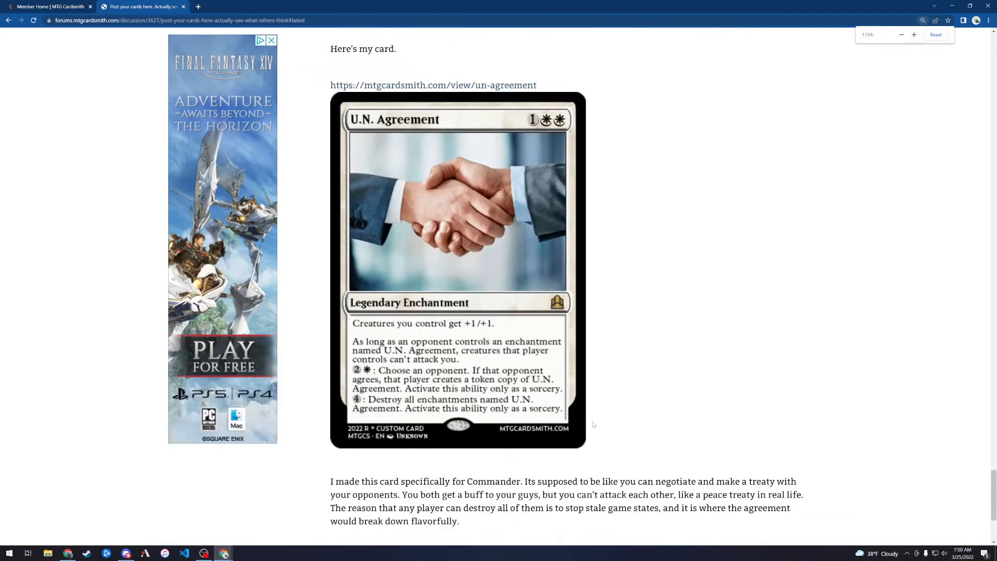
Scroll the thread to the reply saying Toby Fox shouldn't be legendary, with U.N. Agreement attached.
{"action": "scroll", "scroll_direction": "down", "scroll_amount": 3}
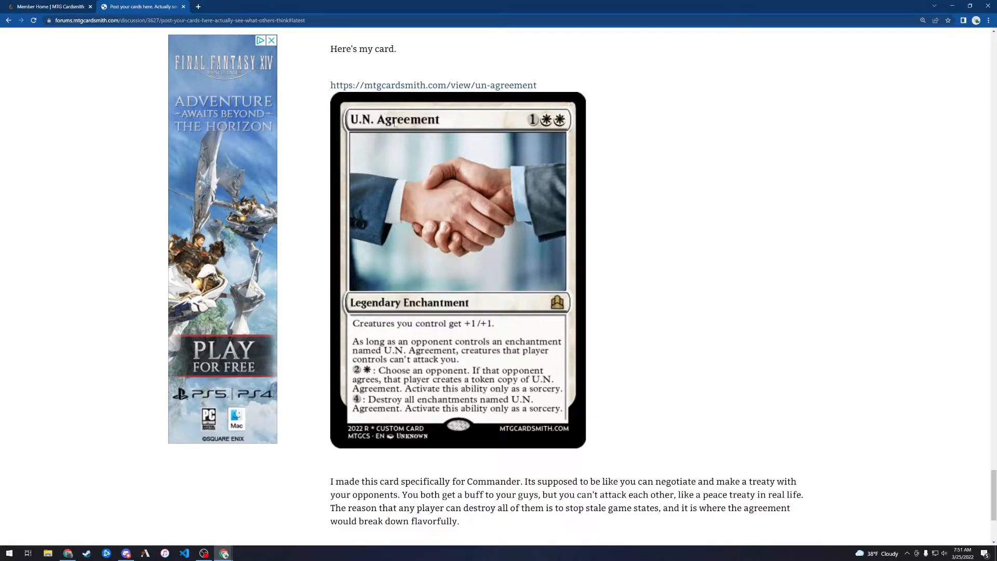
{"action": "mouse_move", "coordinate": [430, 316]}
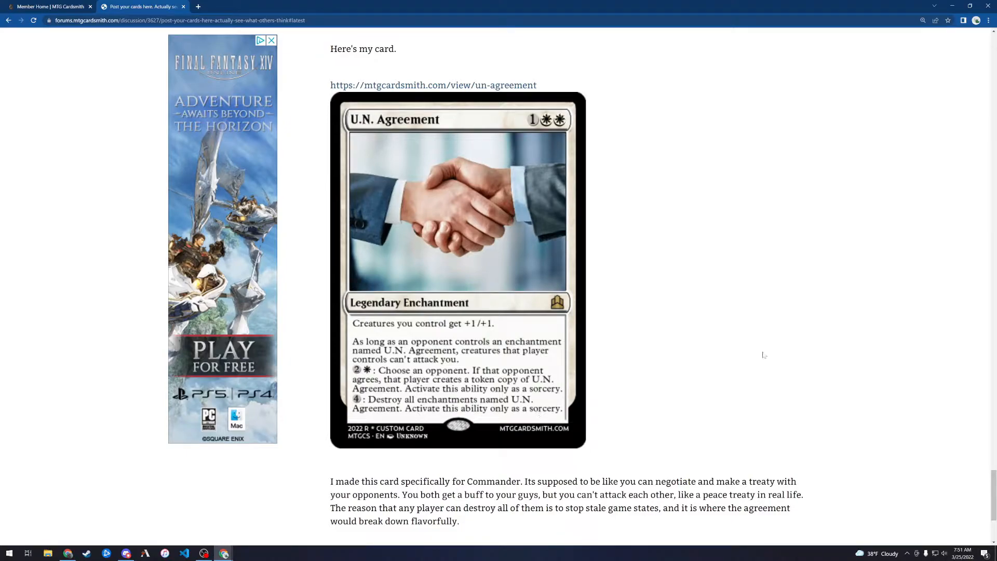
{"action": "mouse_move", "coordinate": [753, 353]}
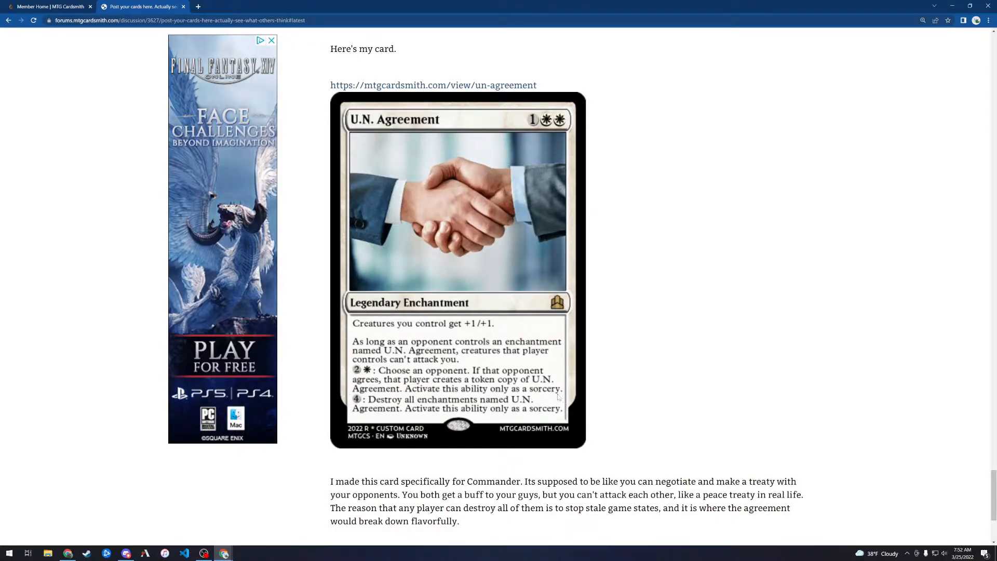
{"action": "mouse_move", "coordinate": [682, 427]}
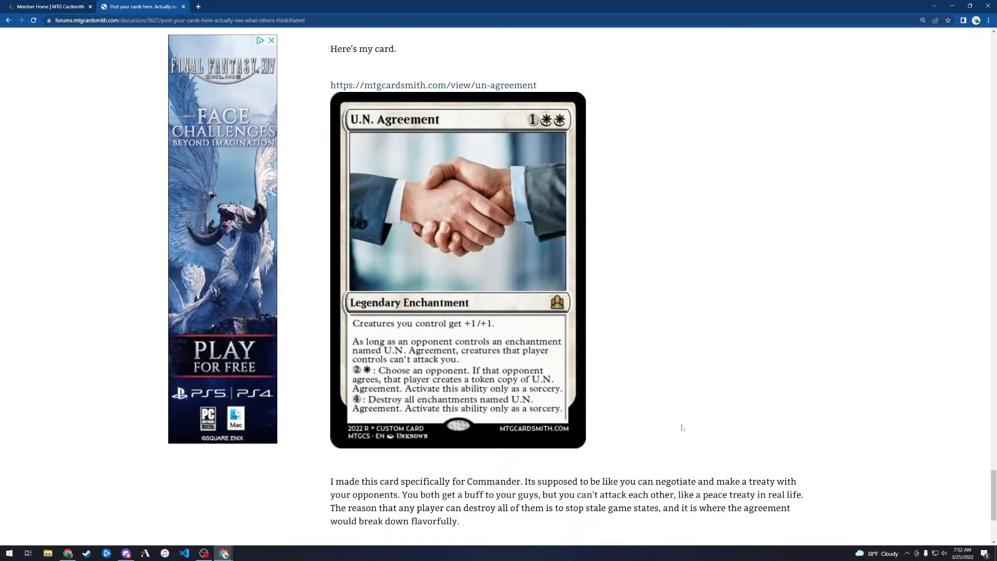
{"action": "mouse_move", "coordinate": [665, 433]}
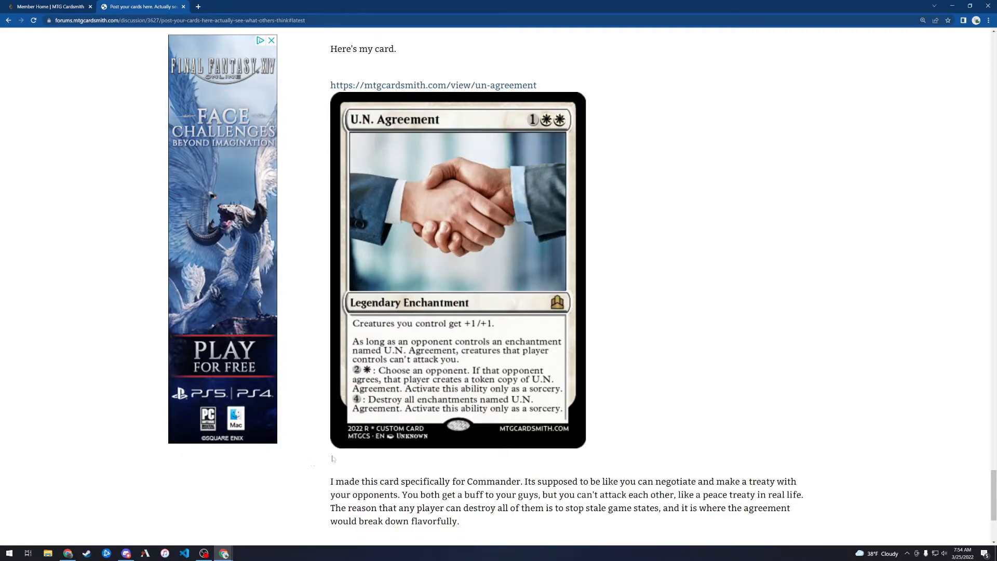
{"action": "mouse_move", "coordinate": [312, 455]}
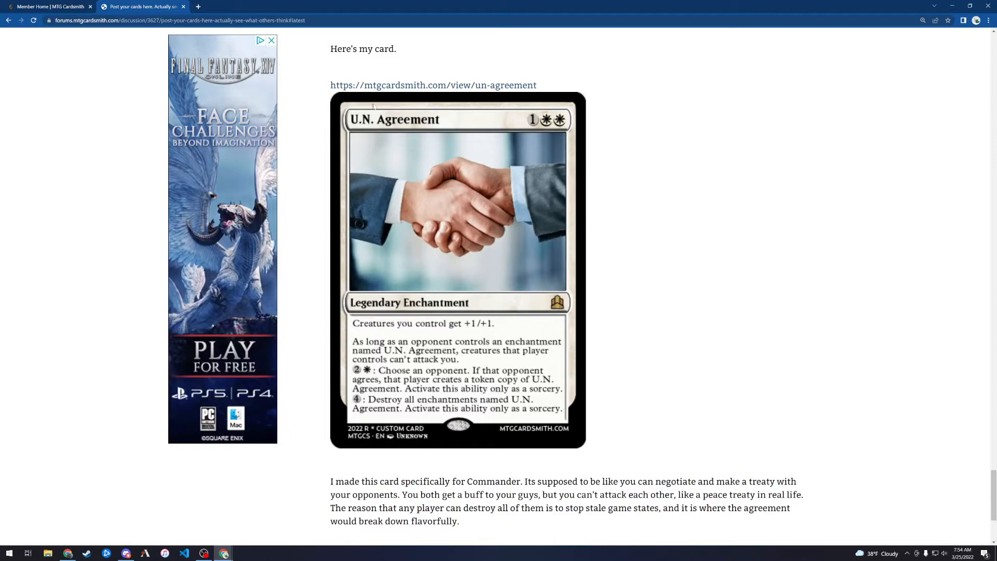
{"action": "mouse_move", "coordinate": [582, 157]}
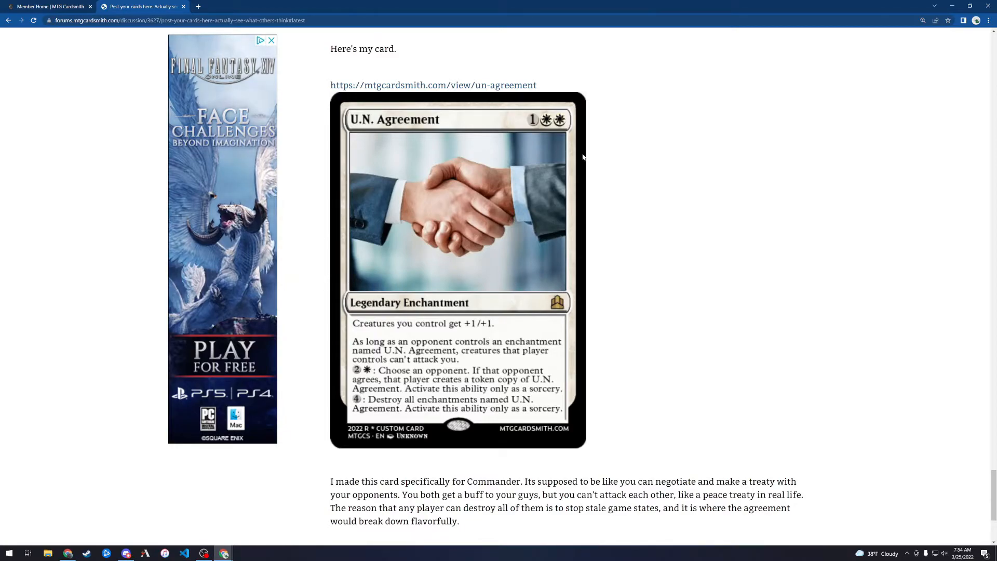
{"action": "mouse_move", "coordinate": [573, 157]}
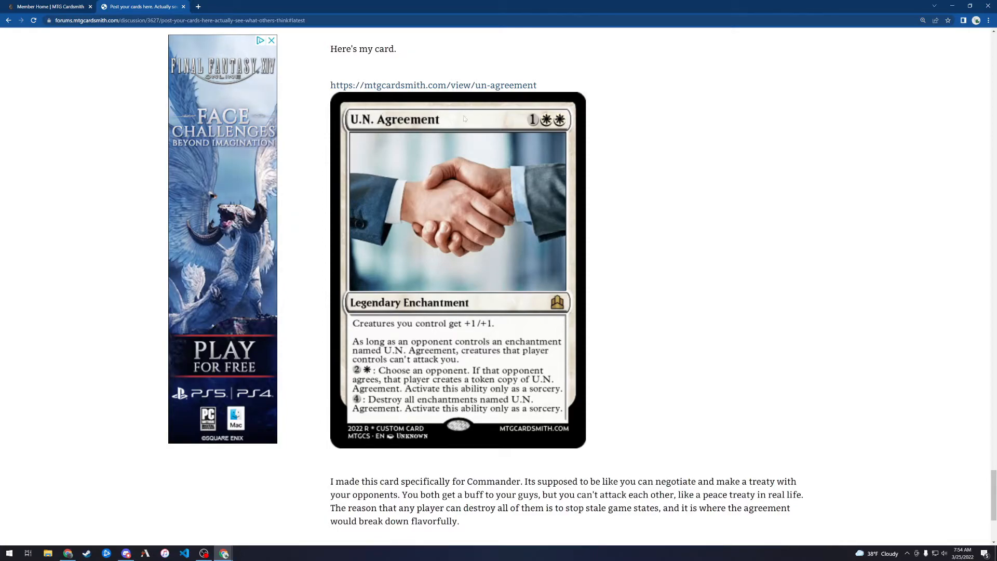
{"action": "mouse_move", "coordinate": [529, 312]}
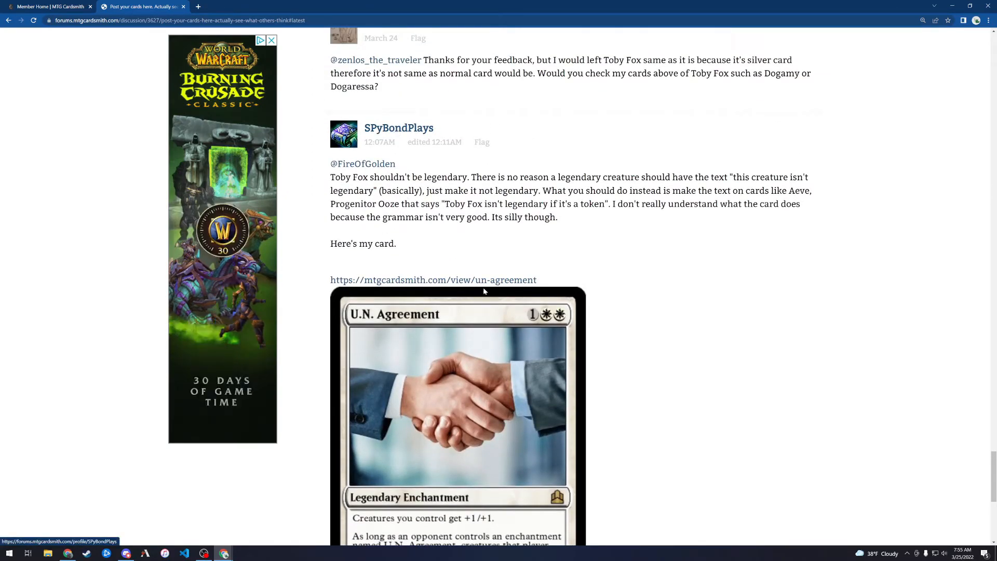
{"action": "scroll", "scroll_direction": "down", "scroll_amount": 3}
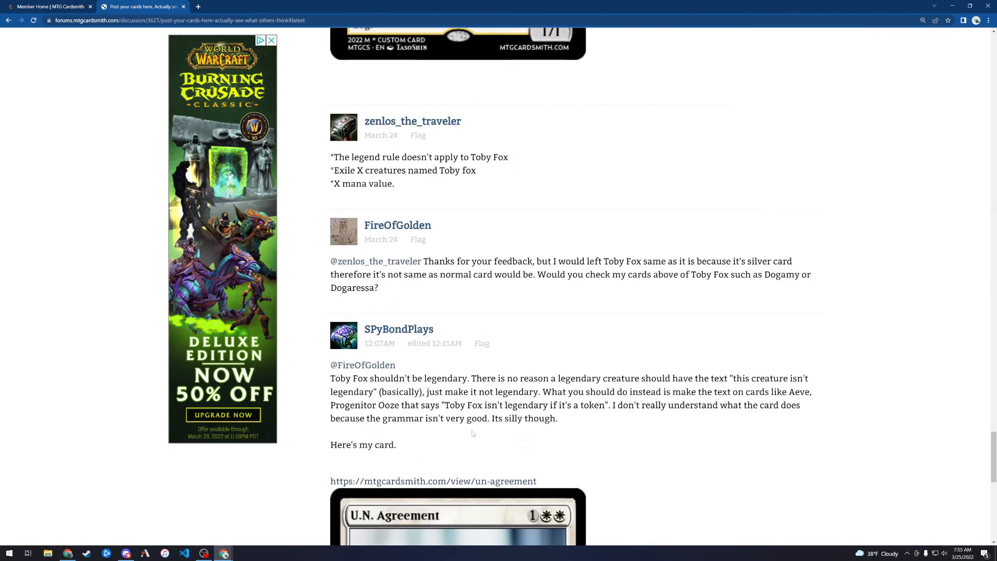
{"action": "scroll", "scroll_direction": "up", "scroll_amount": 3}
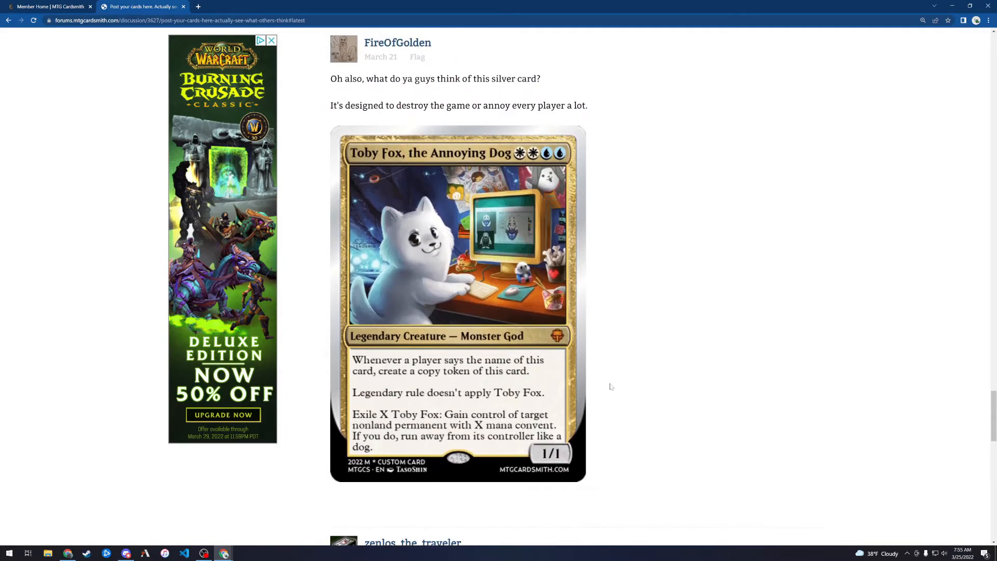
{"action": "mouse_move", "coordinate": [603, 388]}
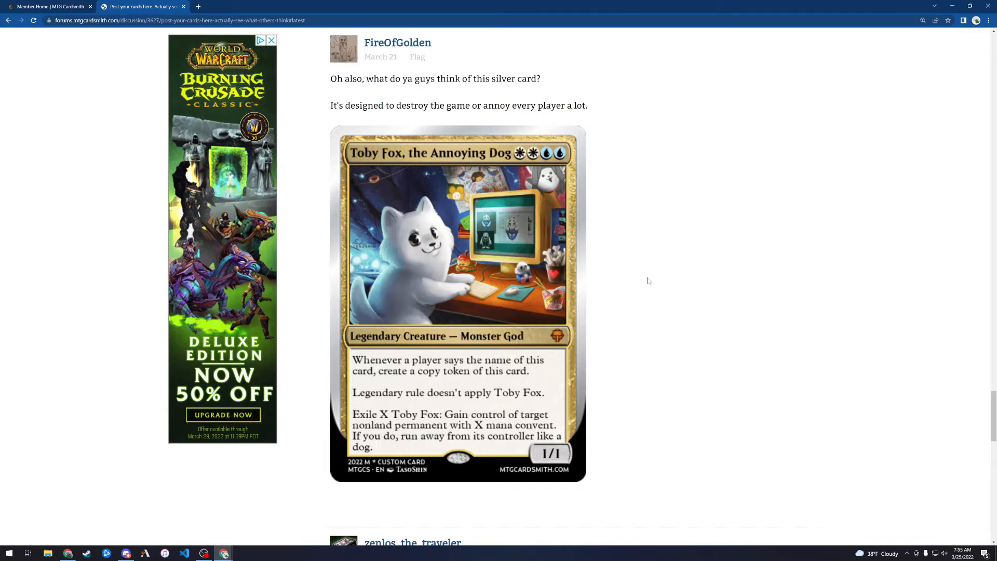
{"action": "mouse_move", "coordinate": [447, 128]}
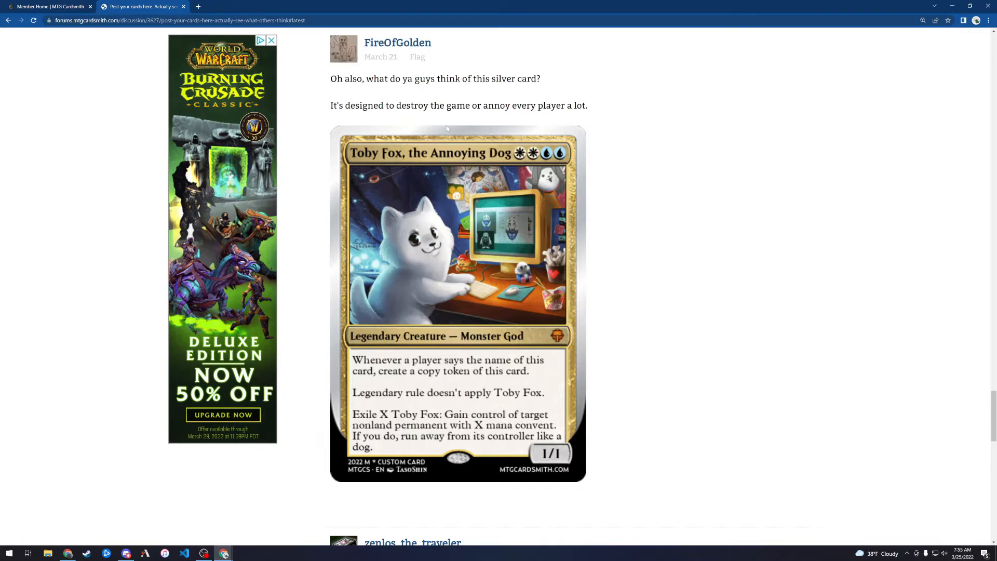
{"action": "mouse_move", "coordinate": [564, 157]}
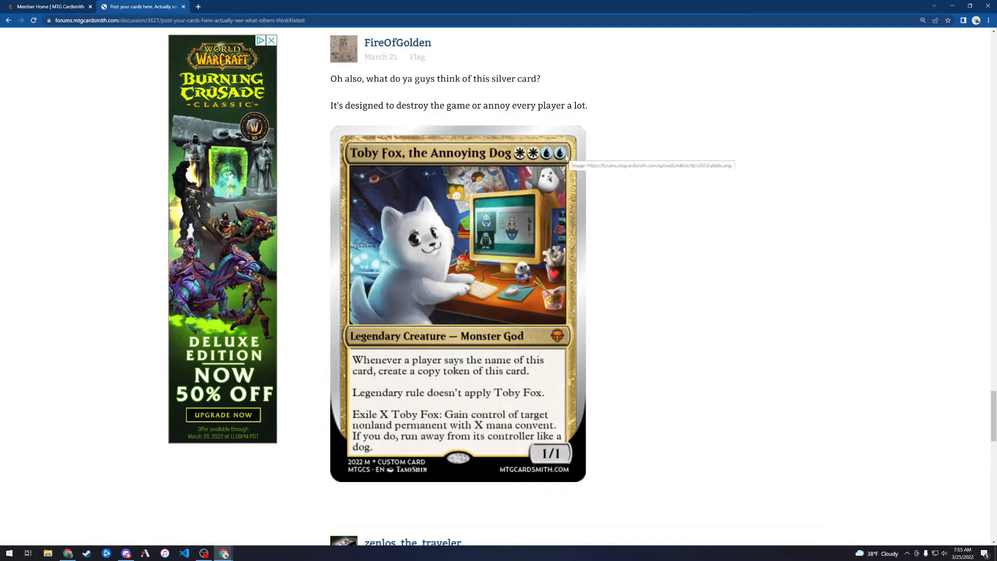
{"action": "mouse_move", "coordinate": [639, 277]}
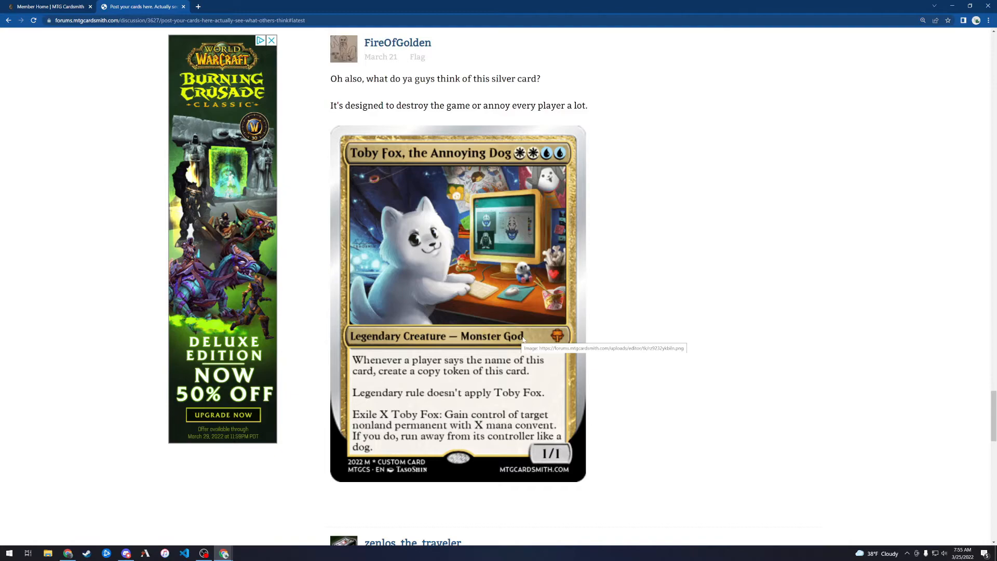
{"action": "mouse_move", "coordinate": [318, 365]}
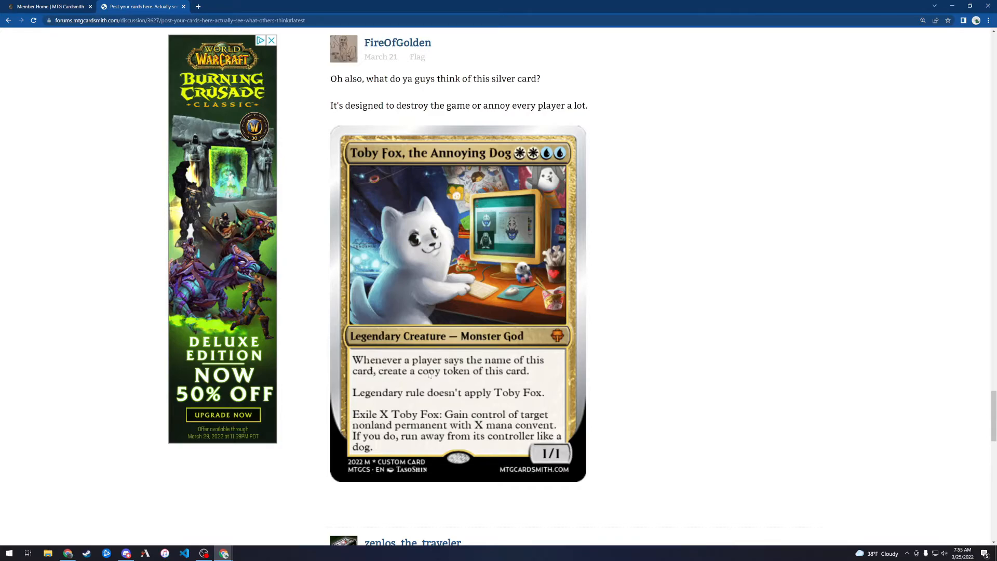
{"action": "mouse_move", "coordinate": [331, 386]}
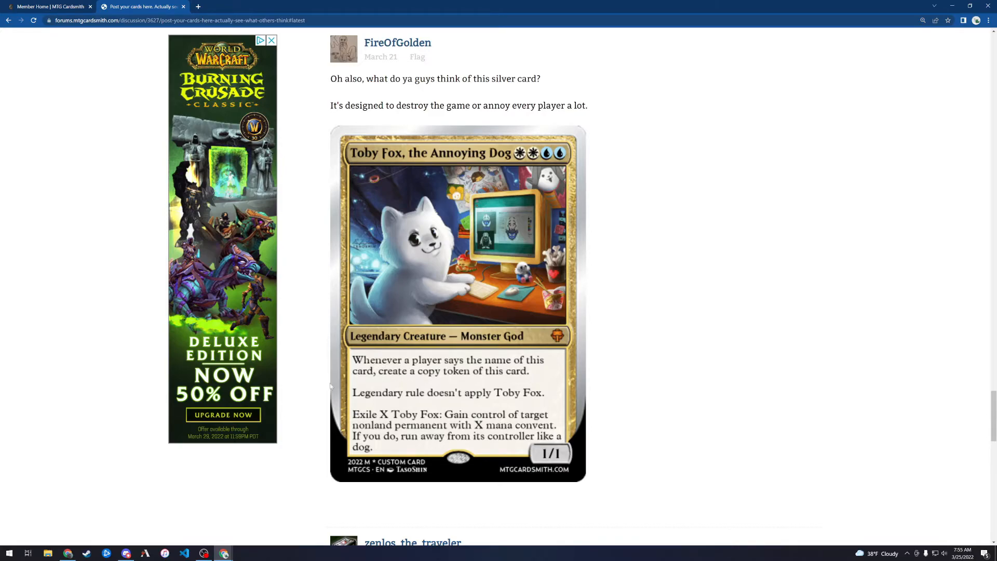
{"action": "mouse_move", "coordinate": [525, 388]}
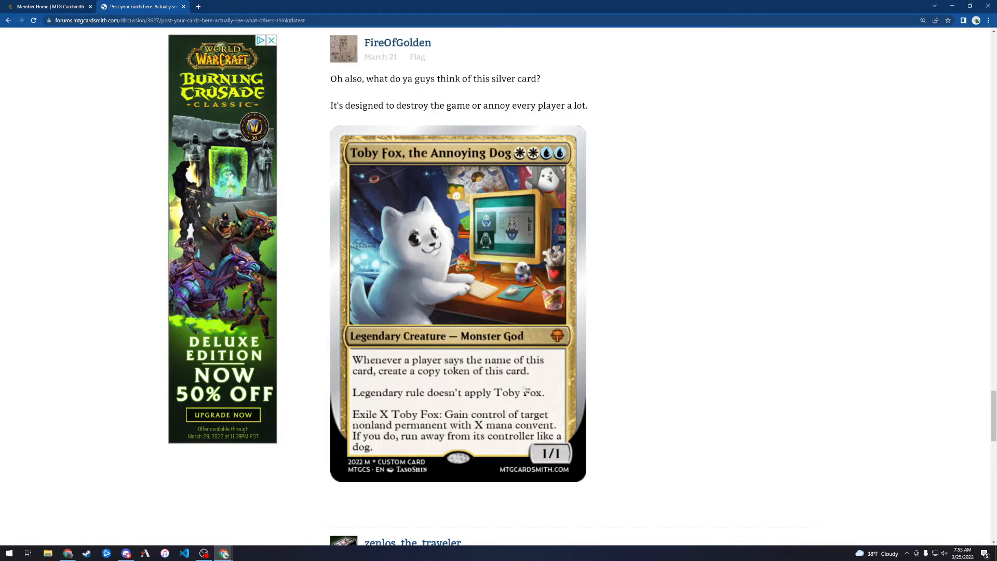
{"action": "mouse_move", "coordinate": [492, 407]}
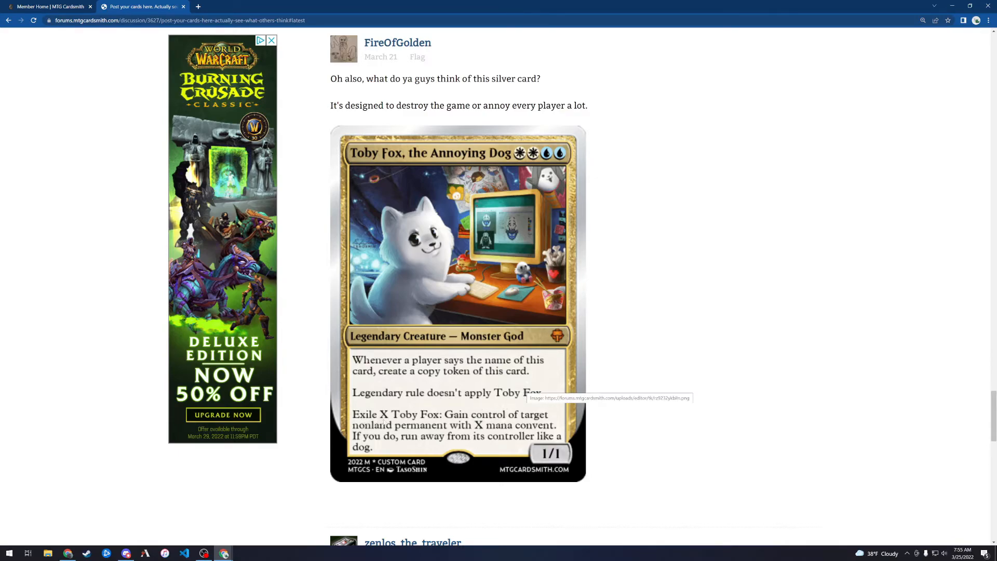
{"action": "mouse_move", "coordinate": [748, 411]}
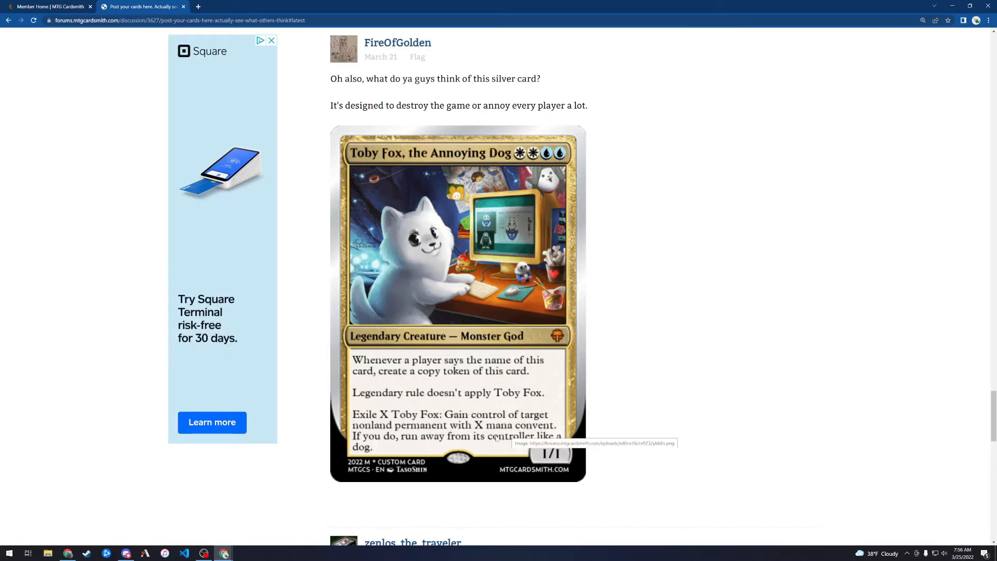
{"action": "mouse_move", "coordinate": [634, 429]}
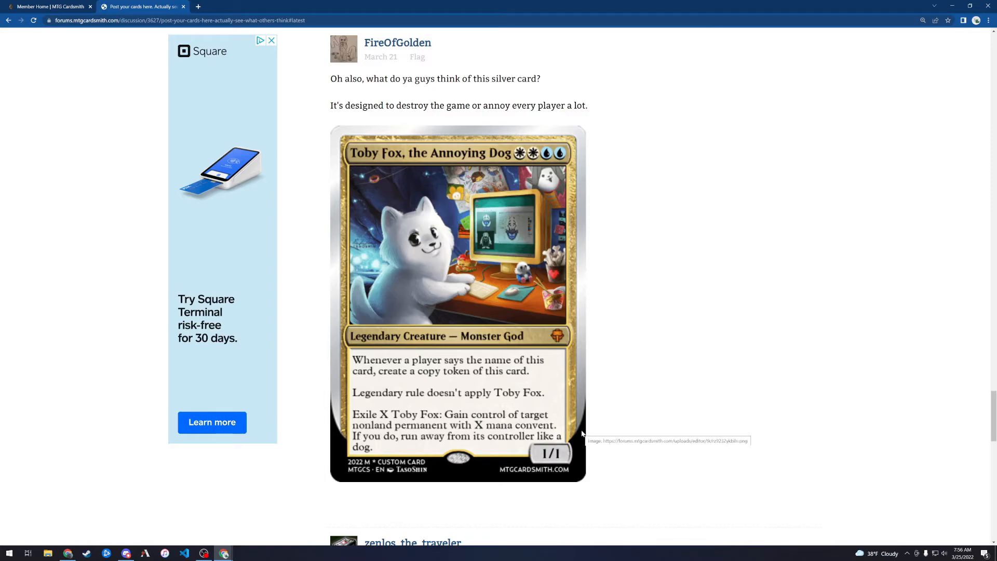
{"action": "mouse_move", "coordinate": [610, 408]}
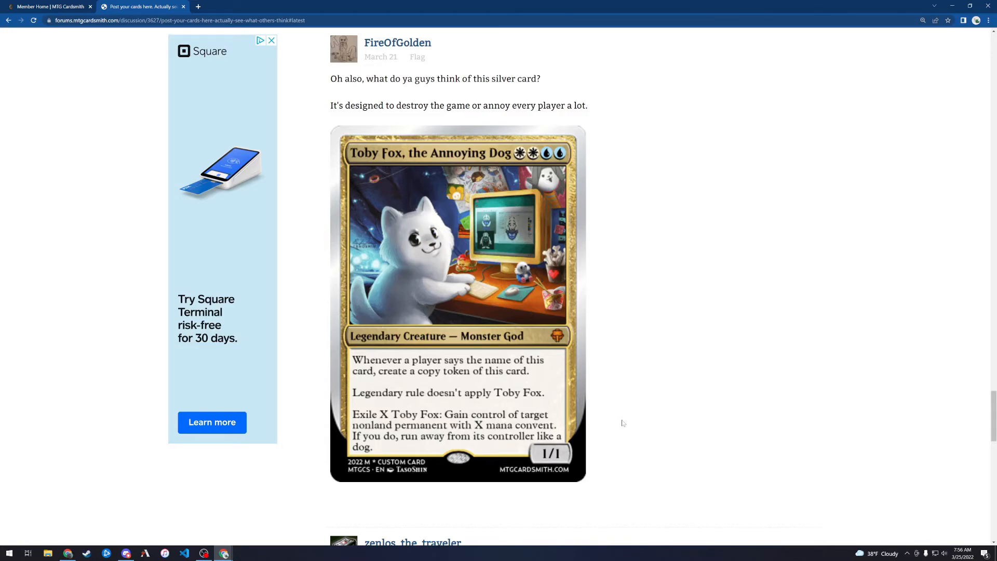
{"action": "mouse_move", "coordinate": [616, 424]}
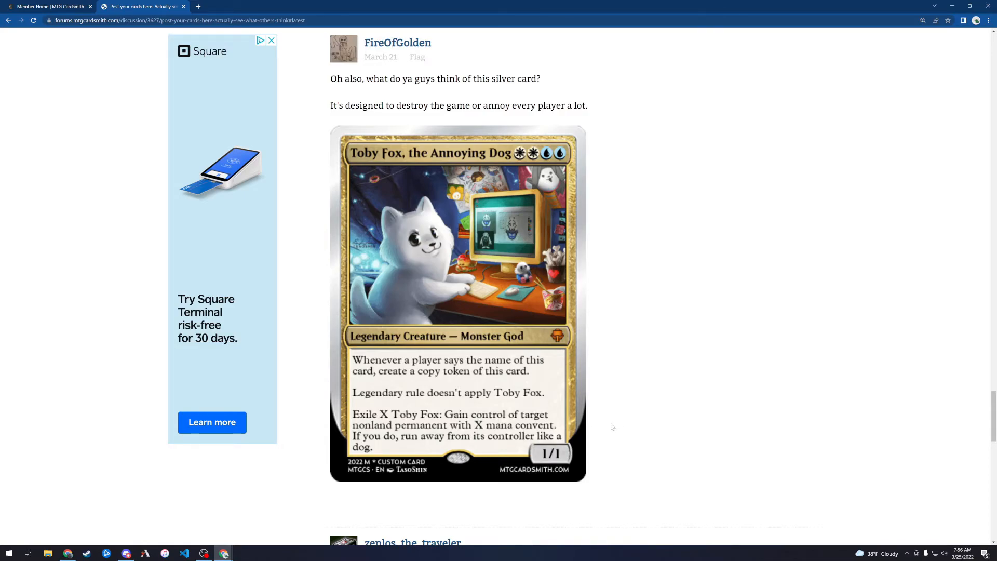
{"action": "mouse_move", "coordinate": [610, 432]}
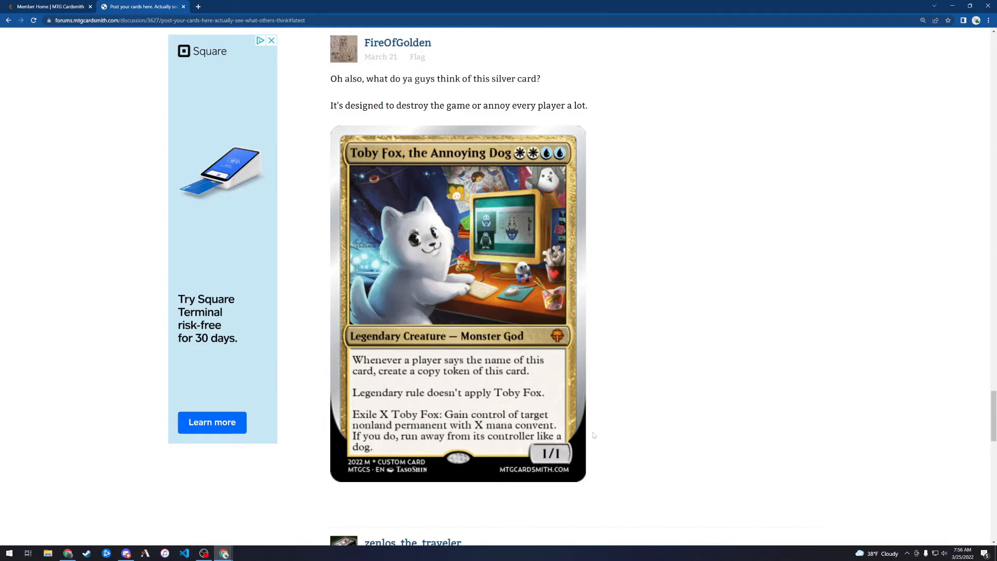
{"action": "mouse_move", "coordinate": [717, 352]}
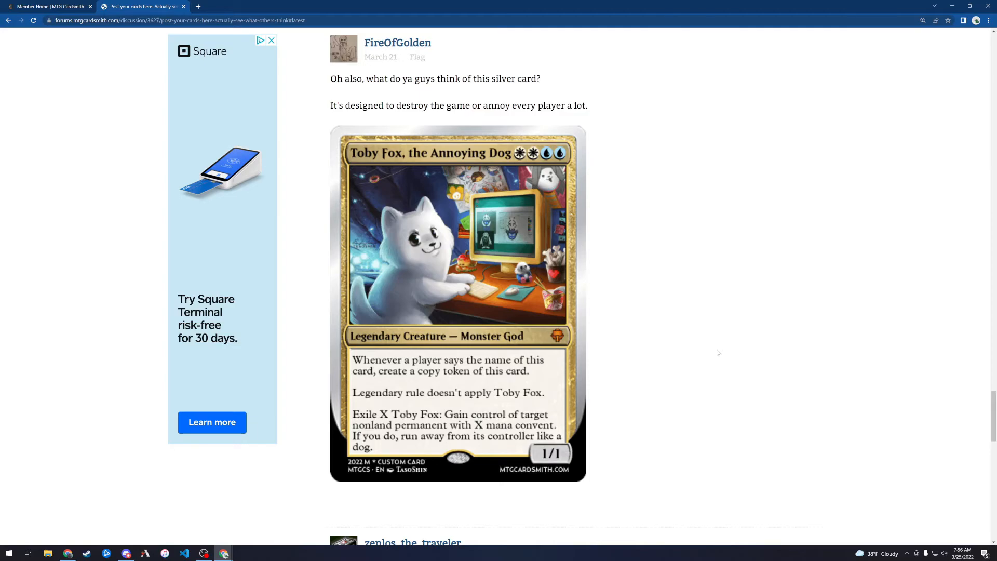
{"action": "mouse_move", "coordinate": [707, 352]}
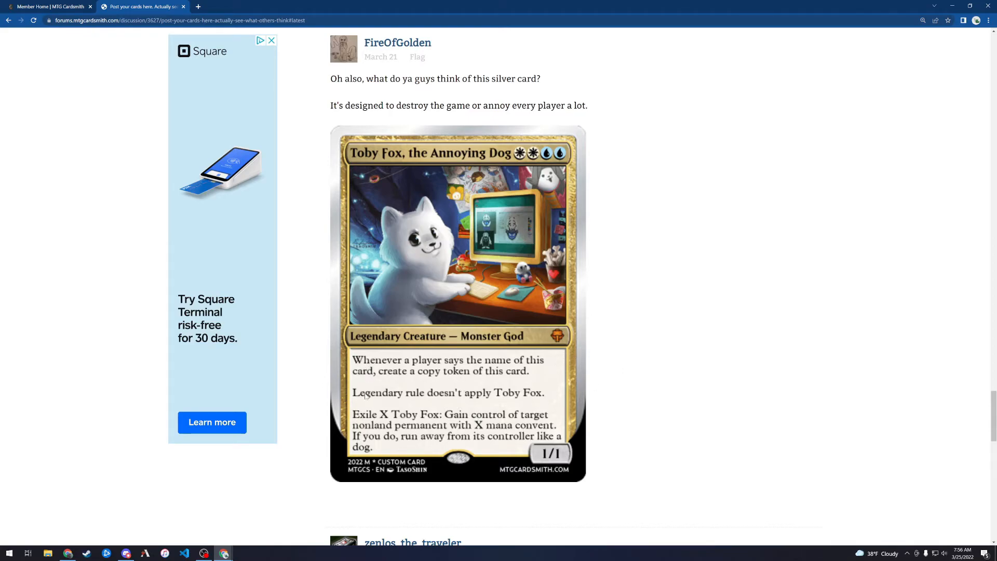
{"action": "mouse_move", "coordinate": [444, 375]}
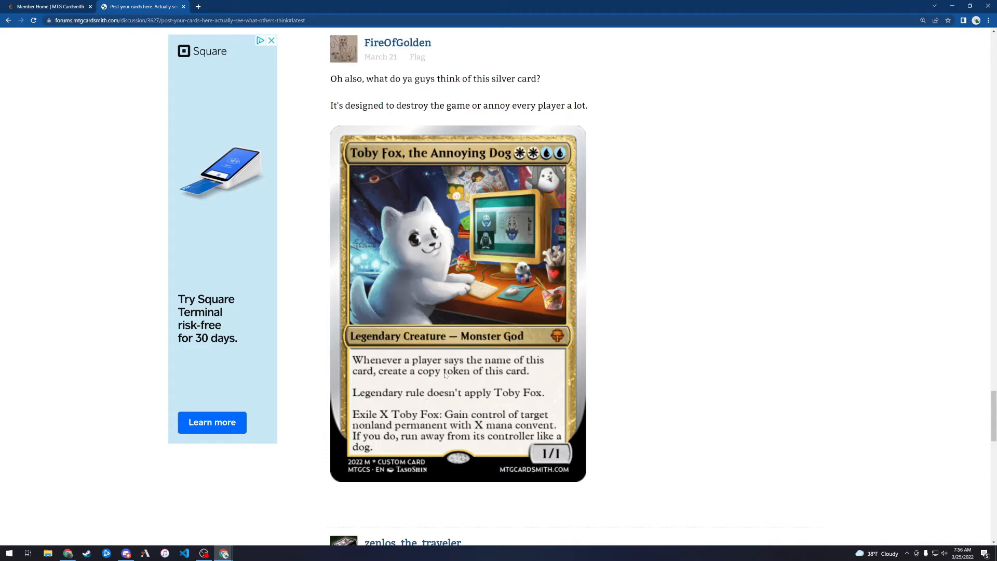
{"action": "mouse_move", "coordinate": [452, 368]}
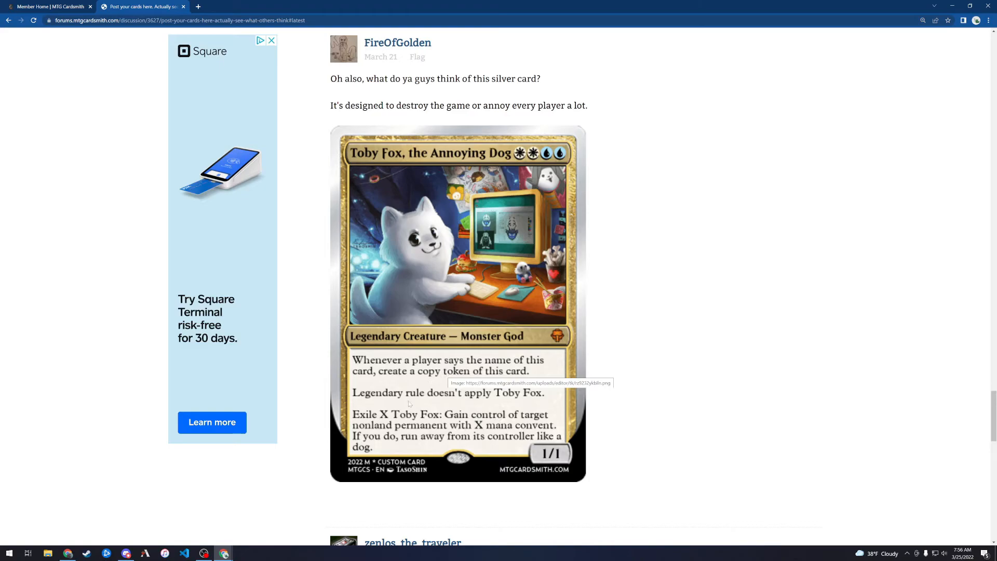
{"action": "mouse_move", "coordinate": [329, 490]}
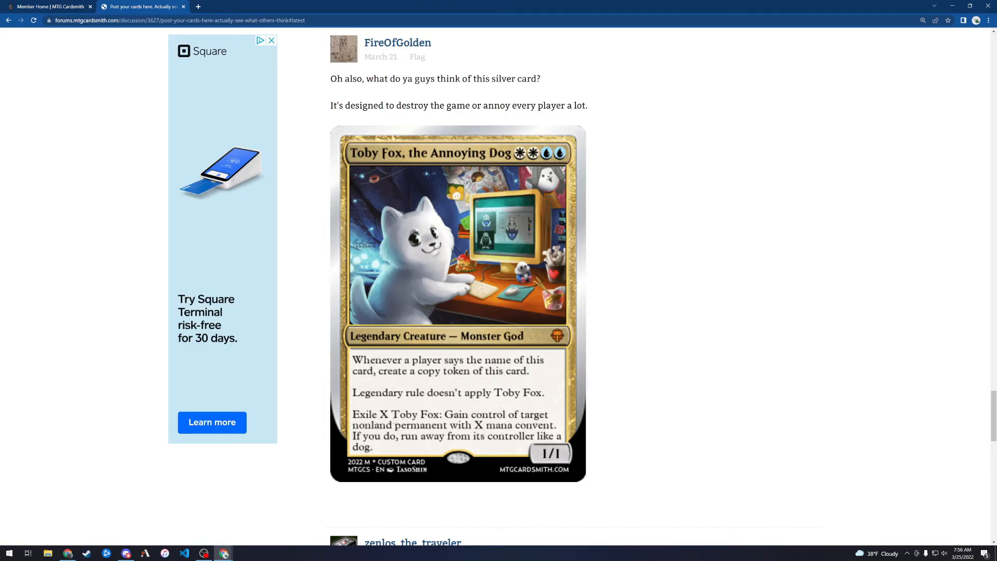
{"action": "mouse_move", "coordinate": [394, 421]}
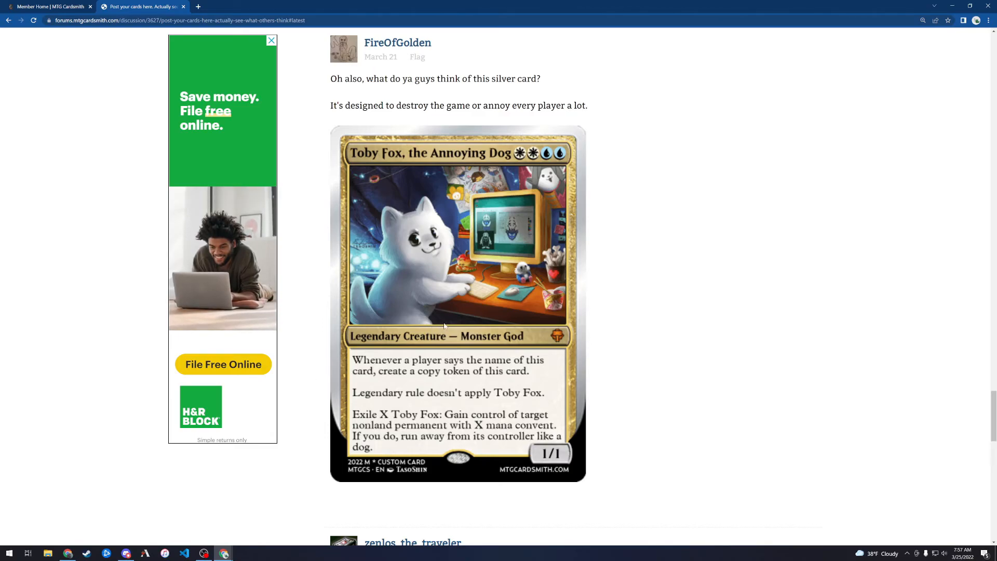
{"action": "mouse_move", "coordinate": [433, 327]}
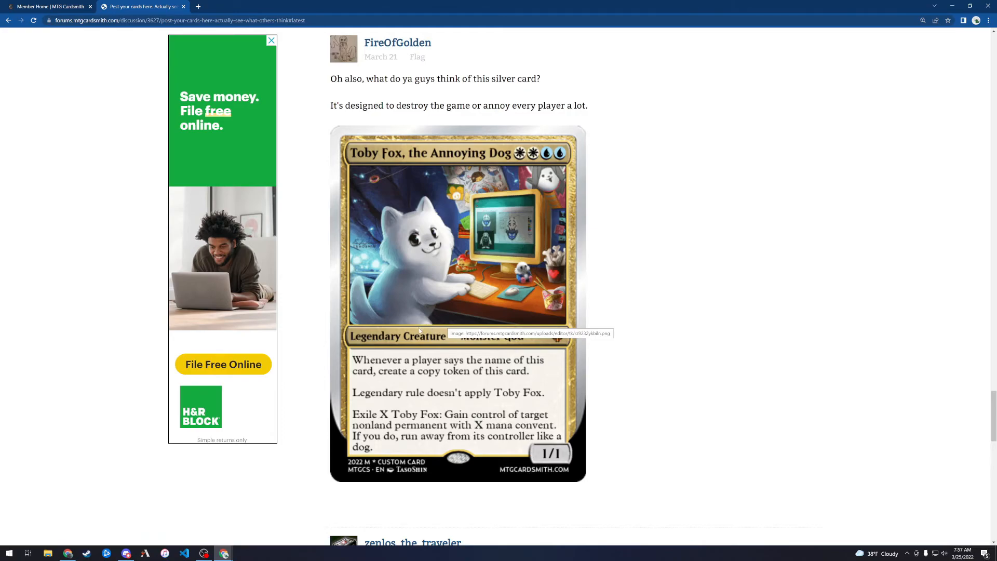
{"action": "mouse_move", "coordinate": [635, 302]}
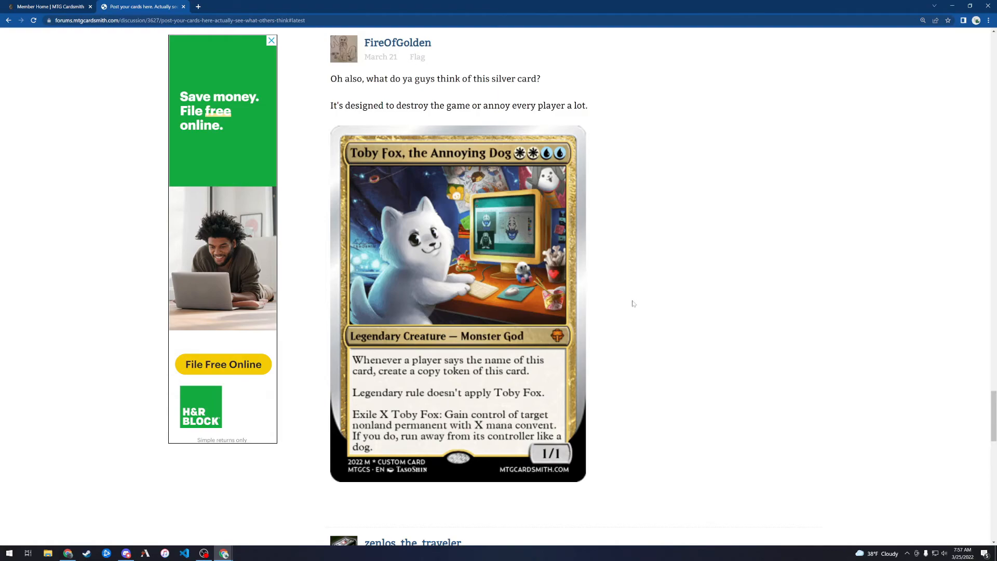
{"action": "mouse_move", "coordinate": [375, 381]}
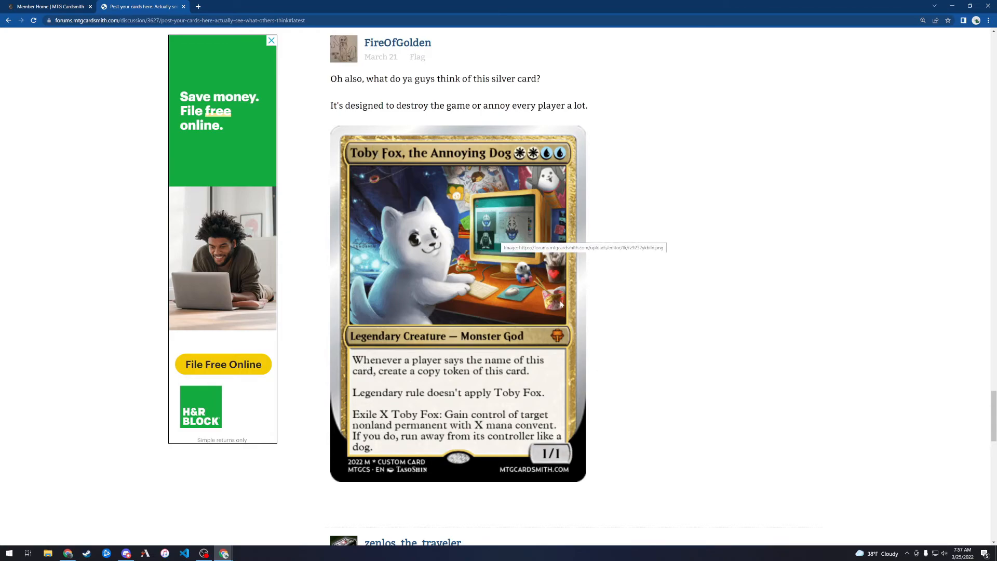
{"action": "mouse_move", "coordinate": [535, 161]}
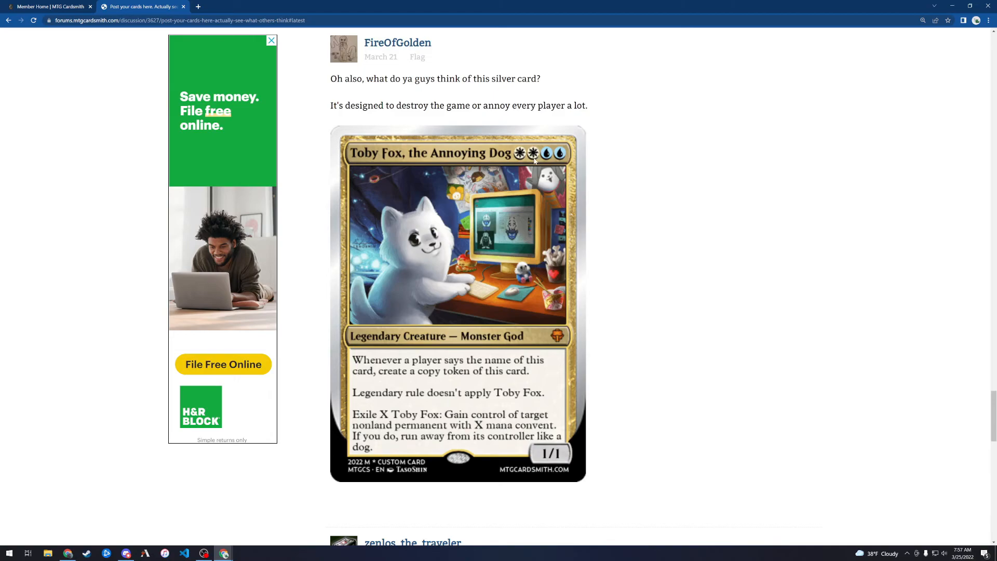
{"action": "mouse_move", "coordinate": [415, 153]}
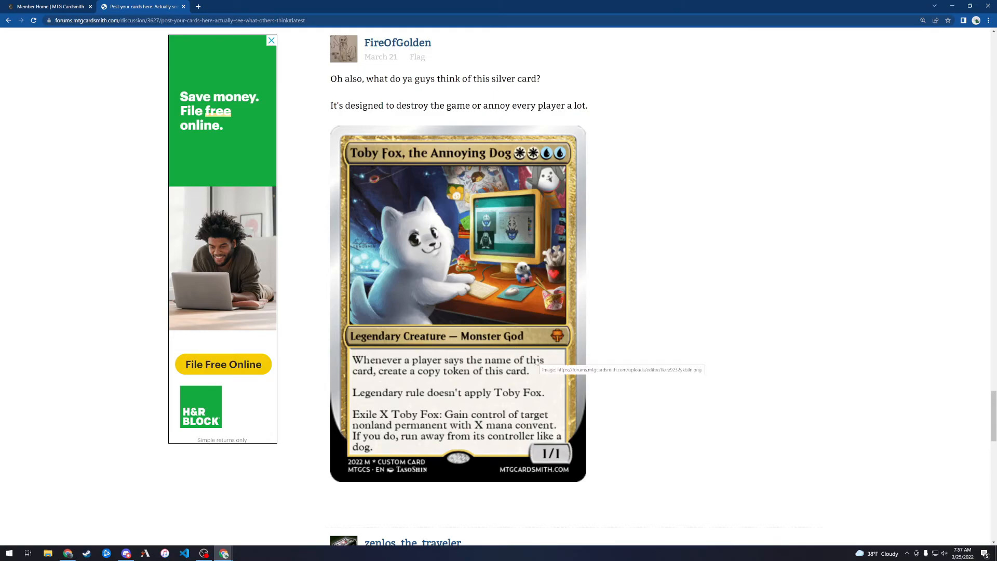
{"action": "mouse_move", "coordinate": [499, 368]}
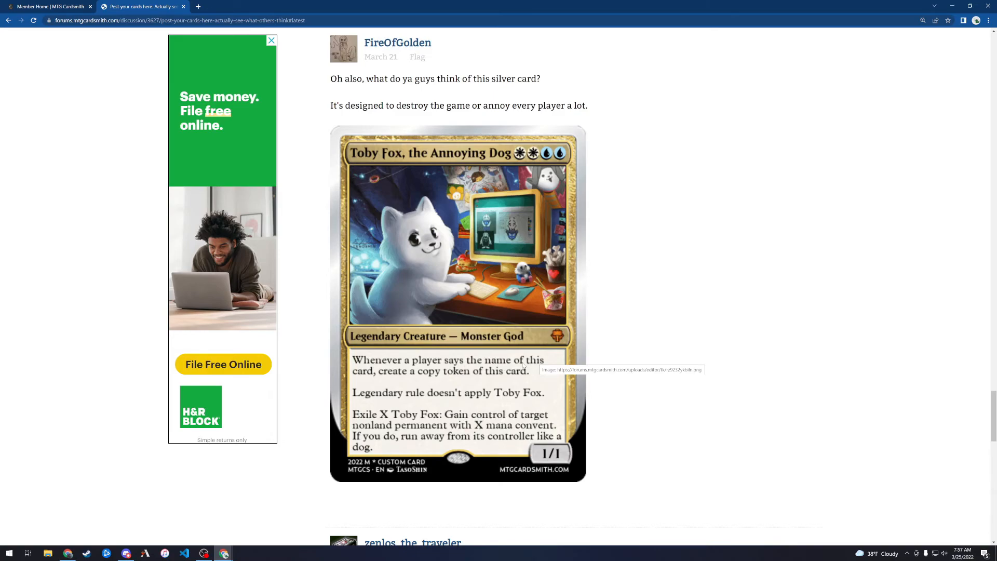
{"action": "mouse_move", "coordinate": [514, 368]}
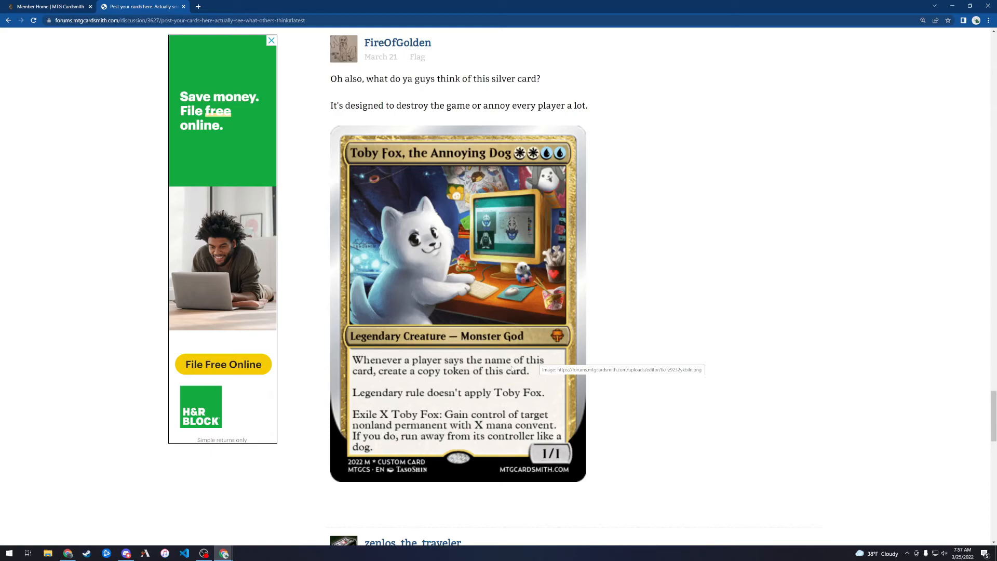
{"action": "mouse_move", "coordinate": [594, 351]}
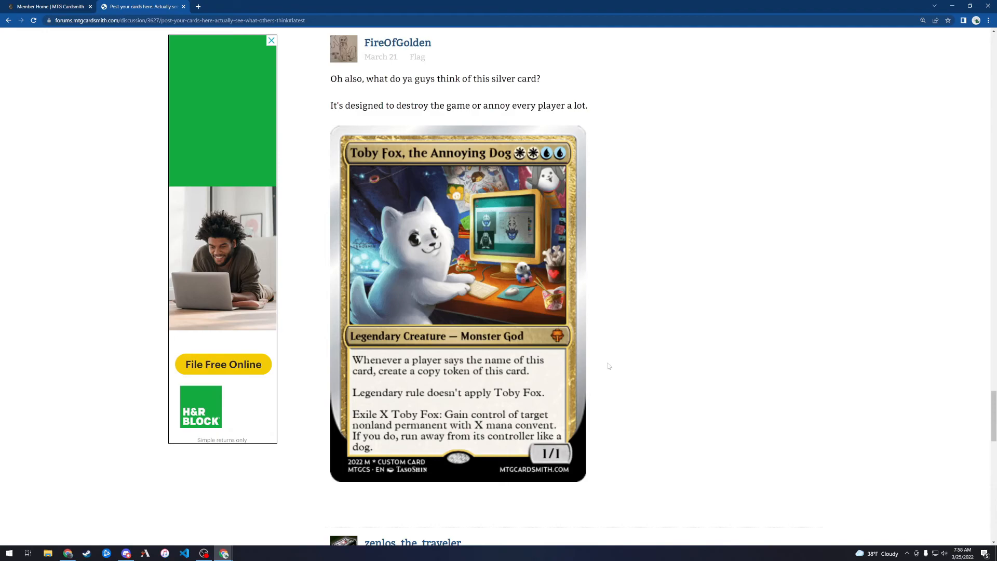
{"action": "mouse_move", "coordinate": [606, 366]}
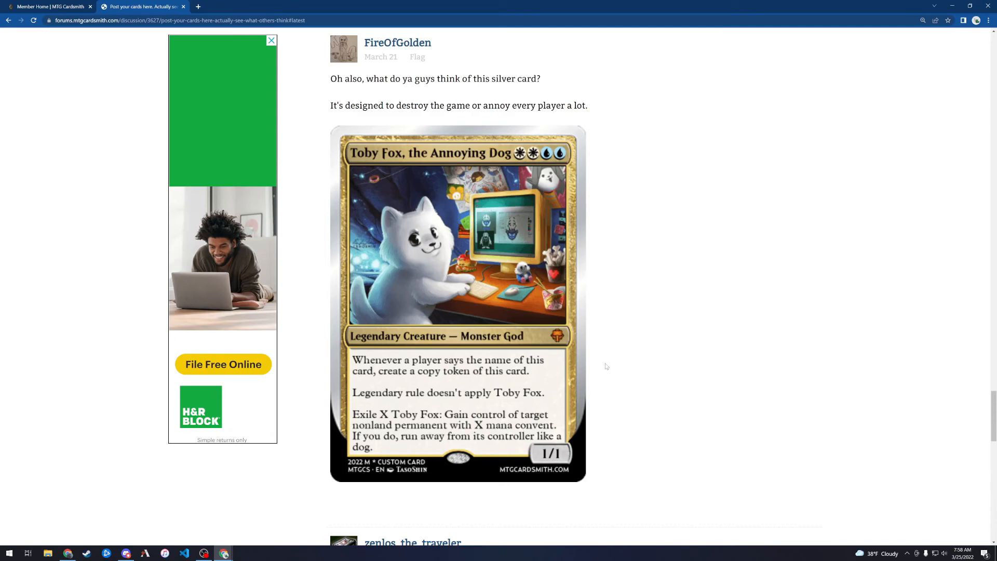
{"action": "mouse_move", "coordinate": [602, 365]}
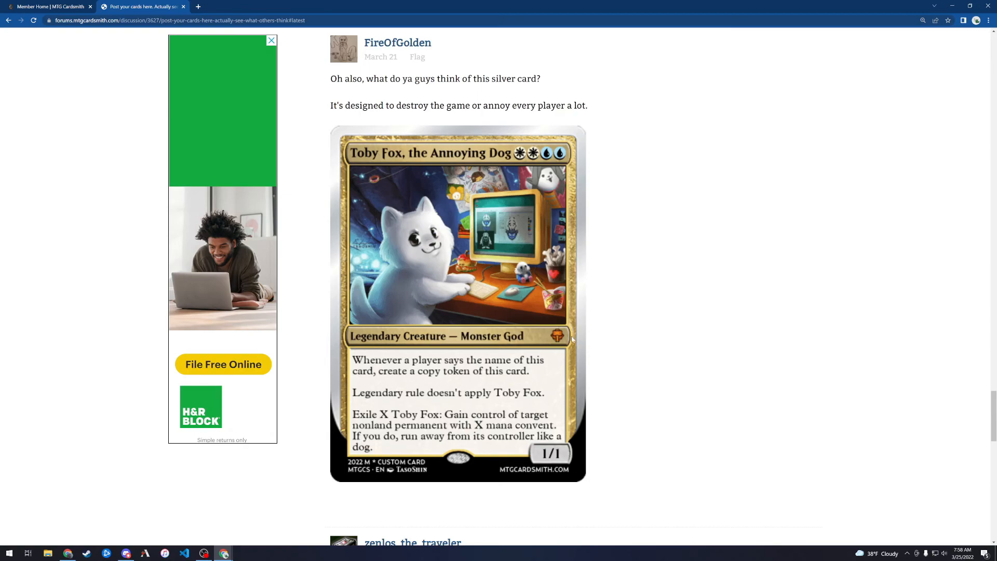
{"action": "mouse_move", "coordinate": [571, 340]}
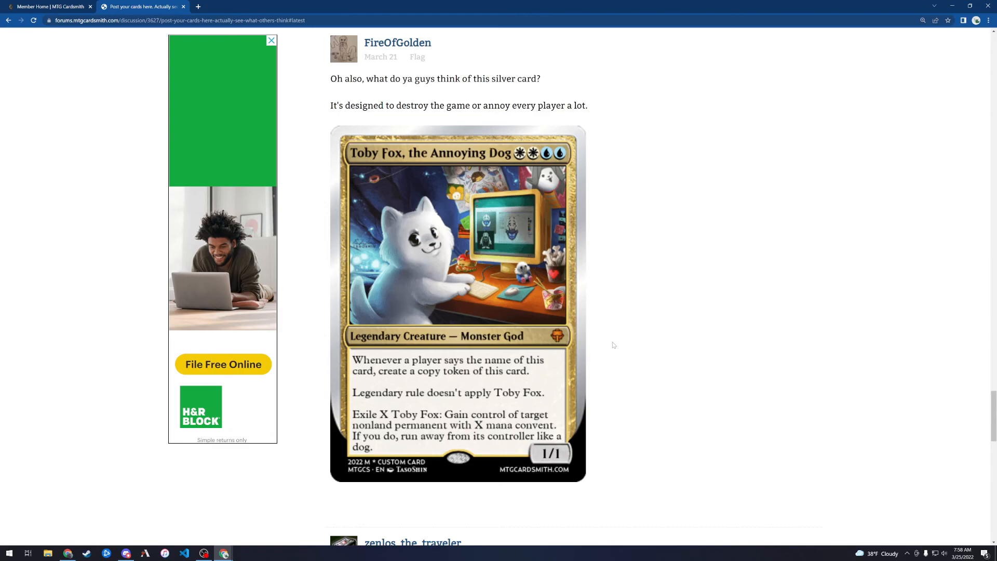
{"action": "mouse_move", "coordinate": [465, 336]}
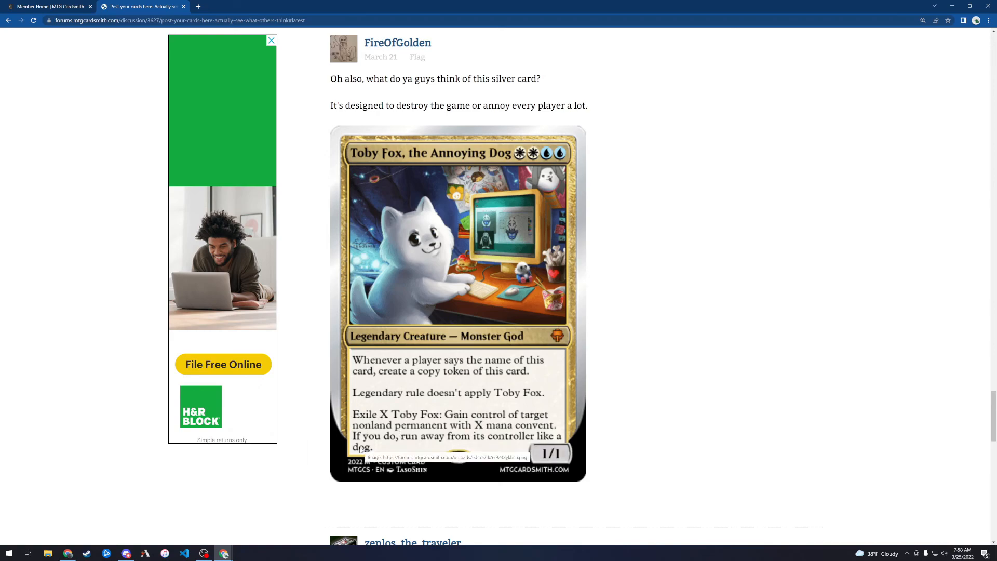
{"action": "mouse_move", "coordinate": [603, 349]}
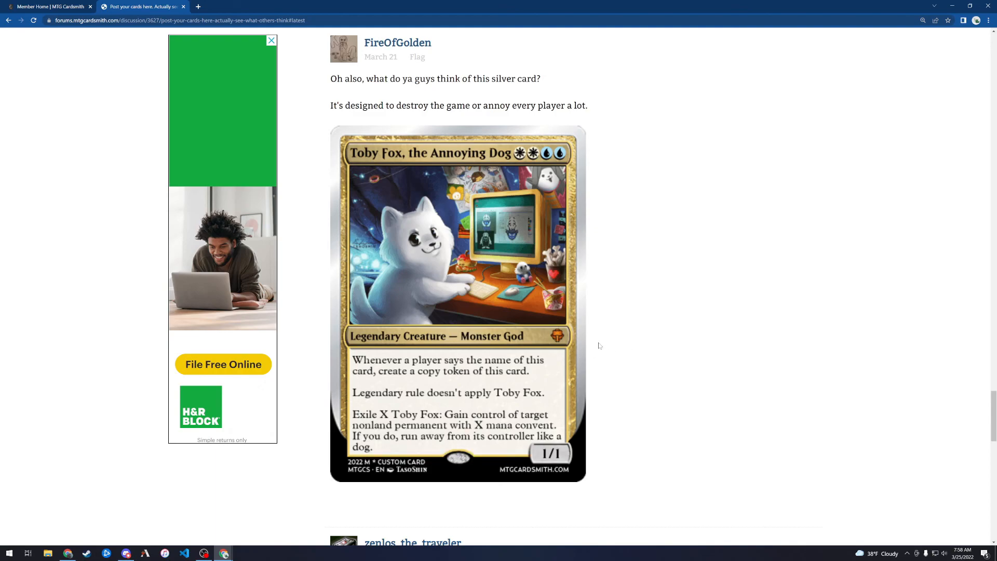
{"action": "mouse_move", "coordinate": [602, 354]}
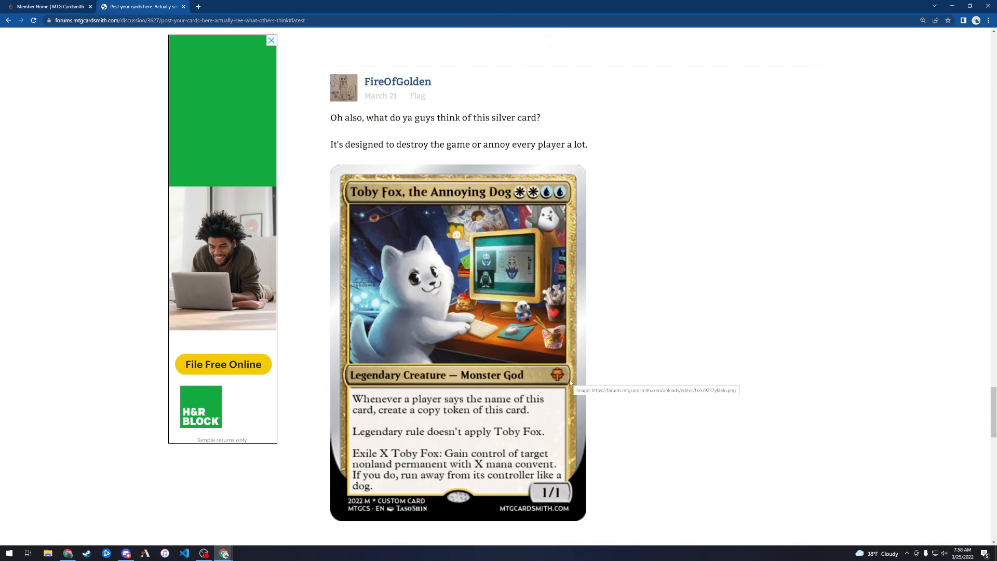
Scroll the thread to the Dogaressa card post asking whether its cards are balanced.
{"action": "scroll", "scroll_direction": "down", "scroll_amount": 3}
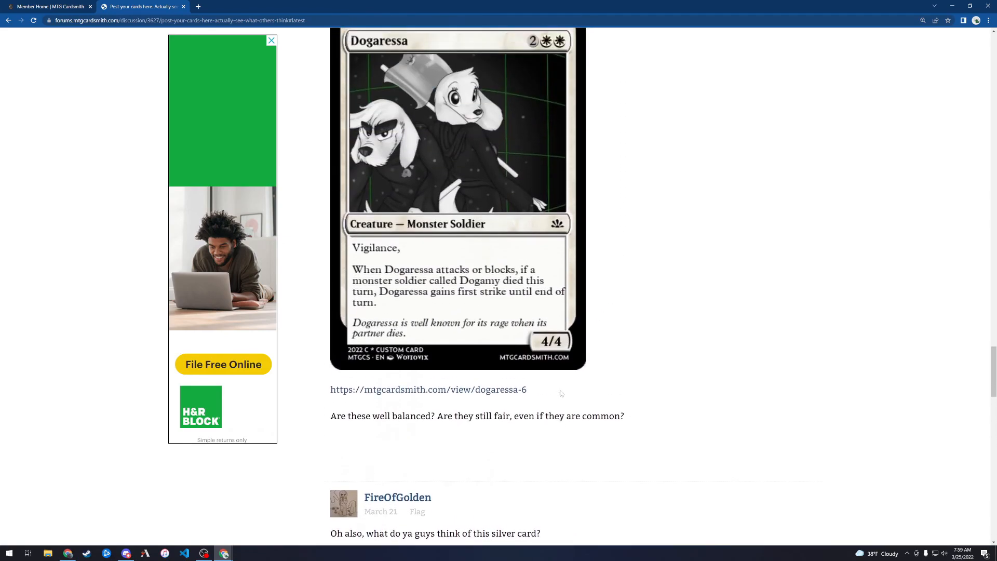